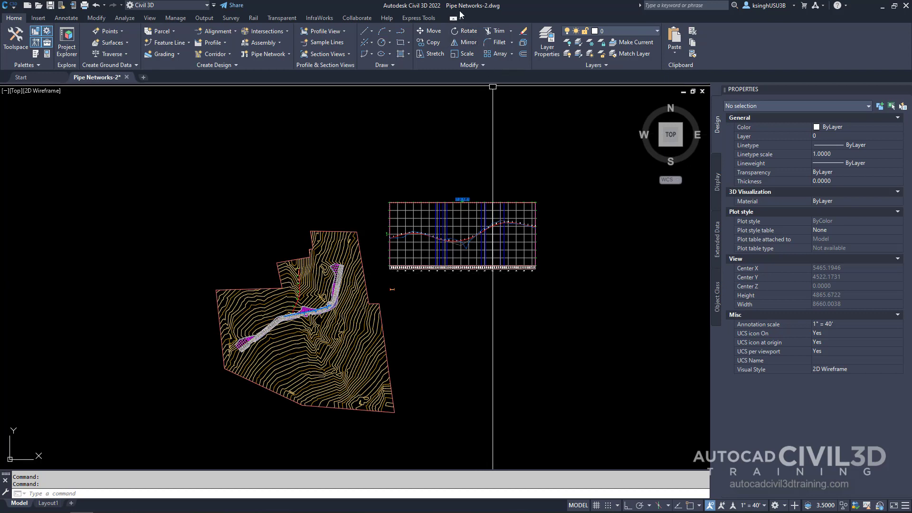
pyautogui.moveTo(478, 12)
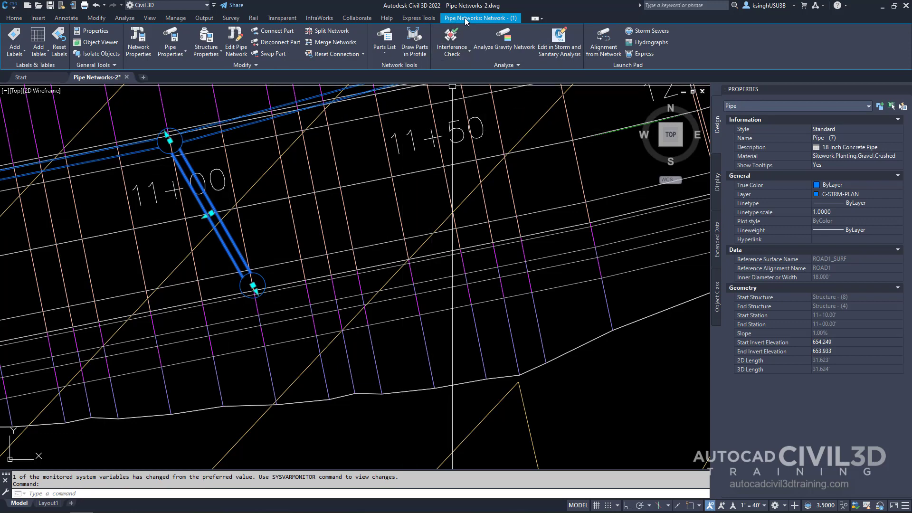
pyautogui.moveTo(488, 24)
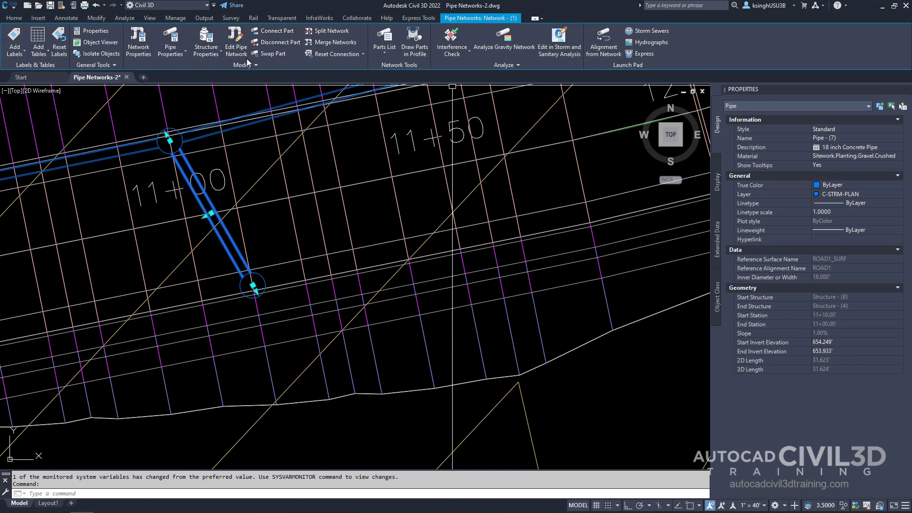
# Step: From the network layout tools, reach the parts list chooser showing the Standard parts list
pyautogui.click(235, 41)
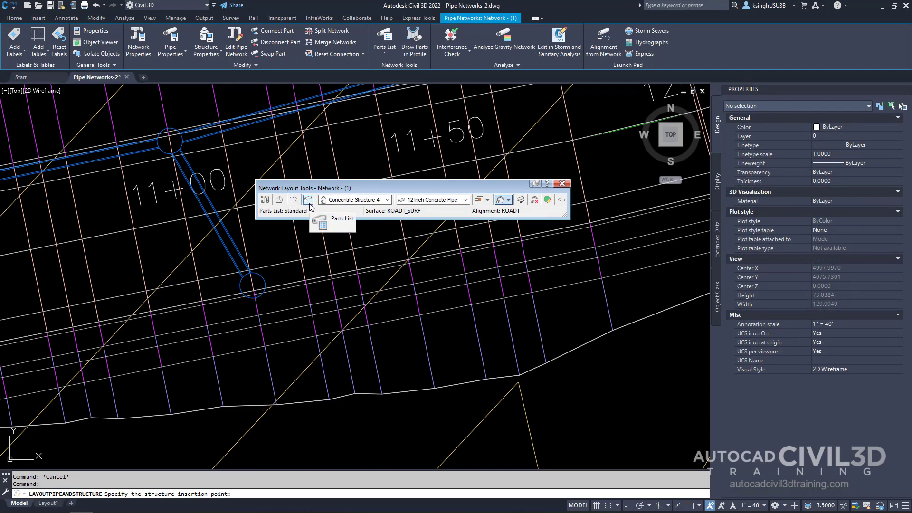
pyautogui.click(306, 199)
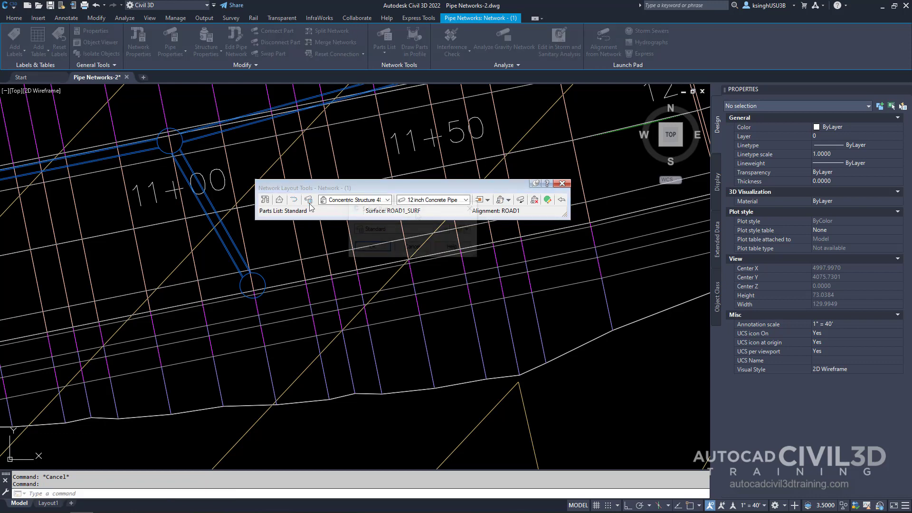
pyautogui.click(309, 200)
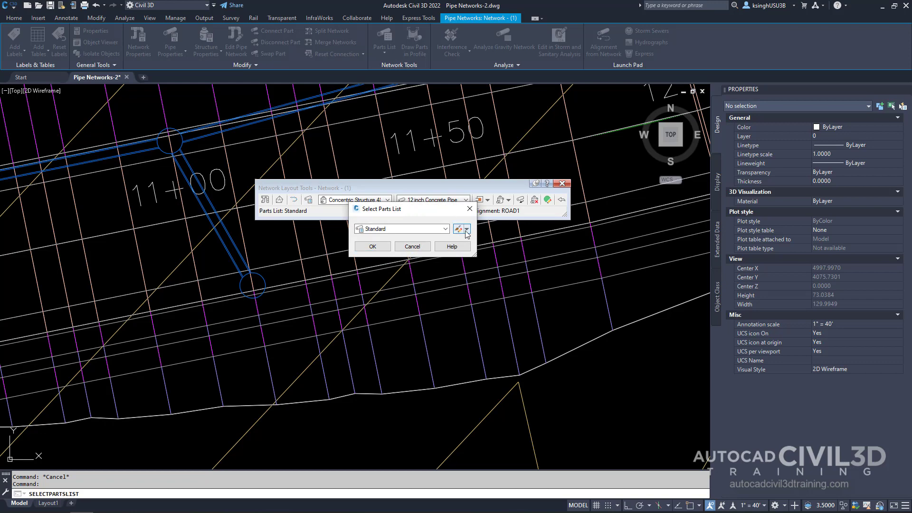
pyautogui.click(463, 229)
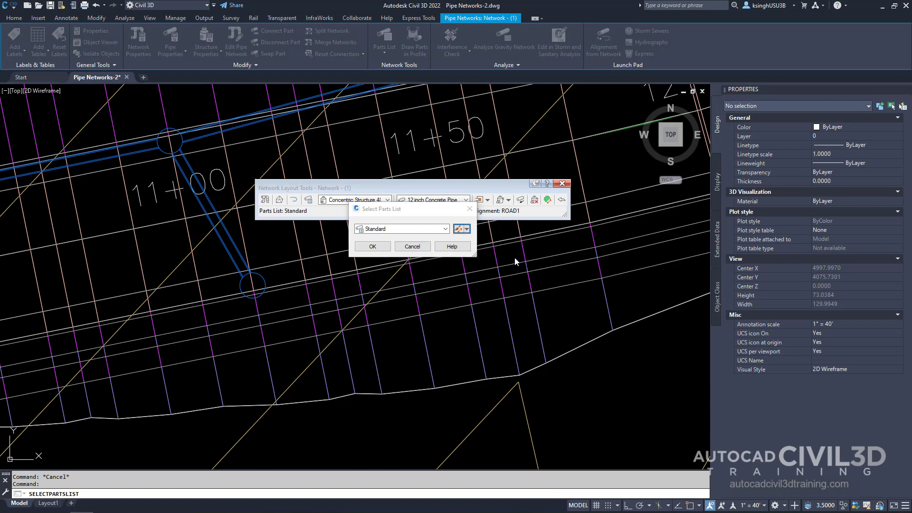
# Step: Add the Concrete Rectangular Headwall part family to the Standard structures from the catalog
pyautogui.click(461, 229)
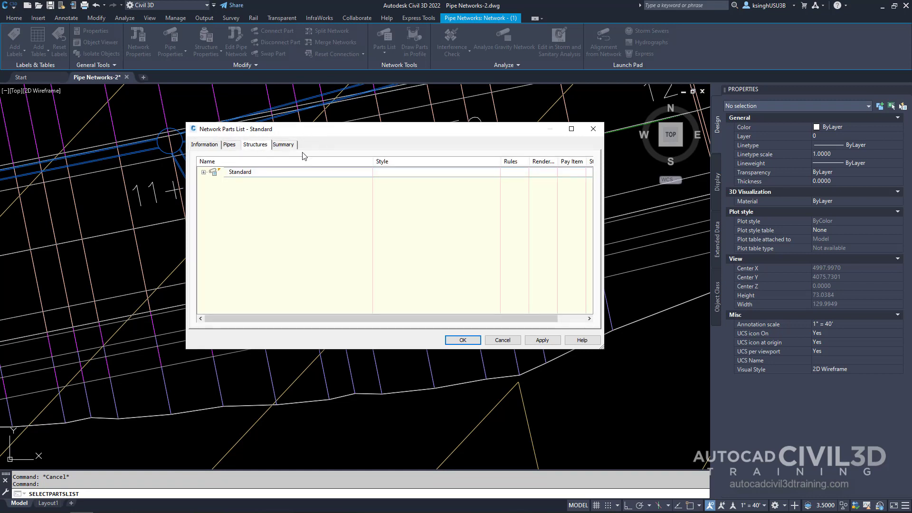
pyautogui.moveTo(242, 177)
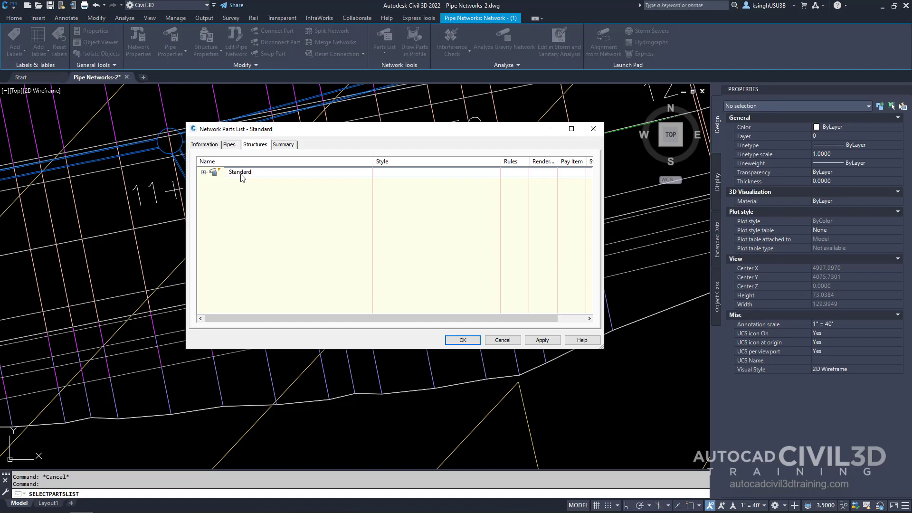
pyautogui.rightClick(239, 172)
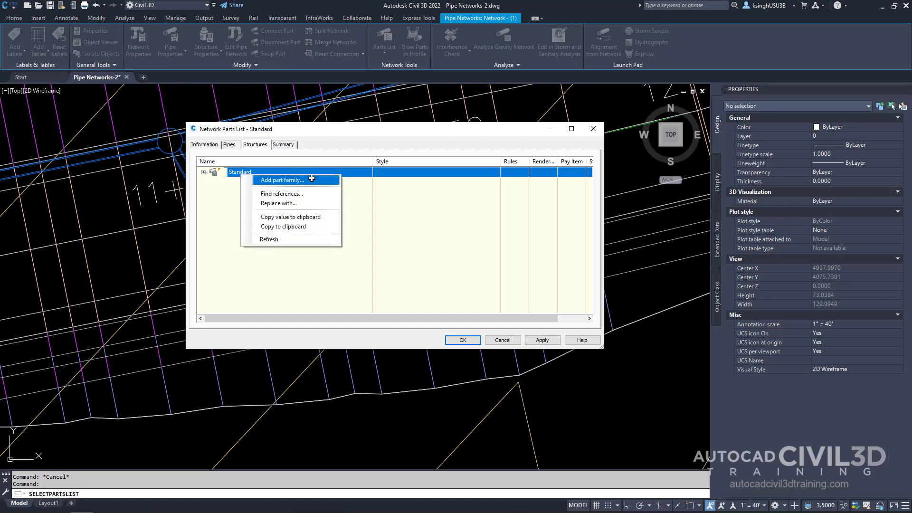
pyautogui.click(282, 179)
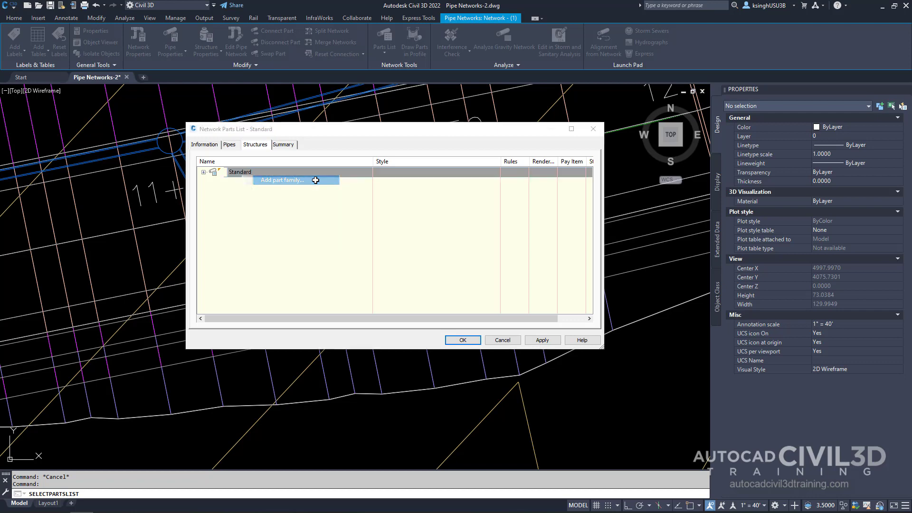
pyautogui.click(283, 179)
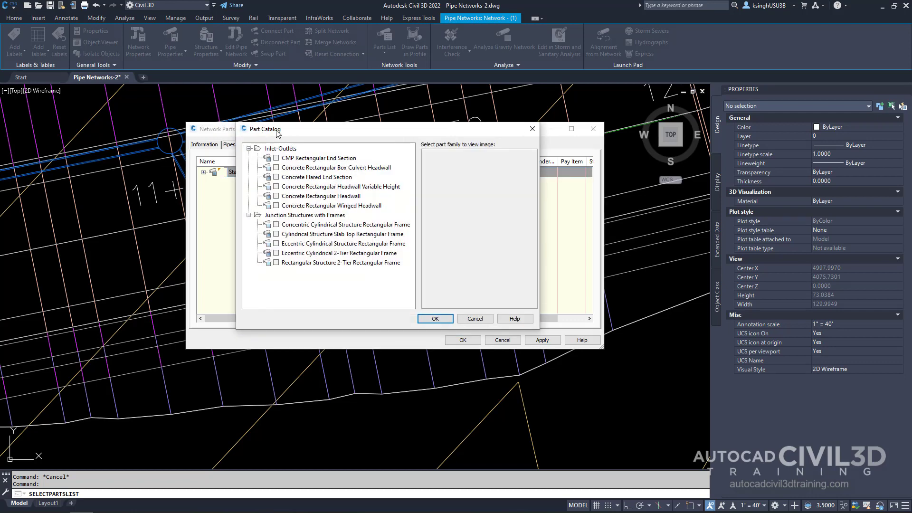
pyautogui.moveTo(299, 146)
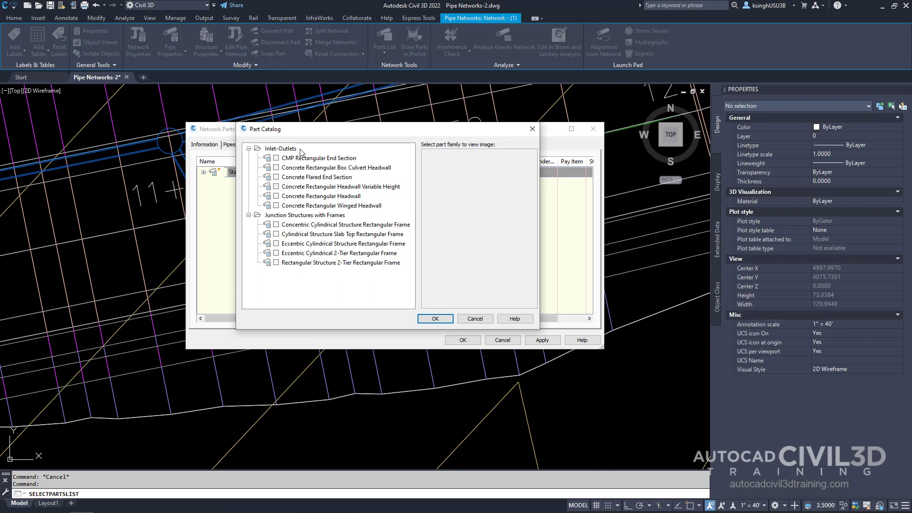
pyautogui.moveTo(320, 202)
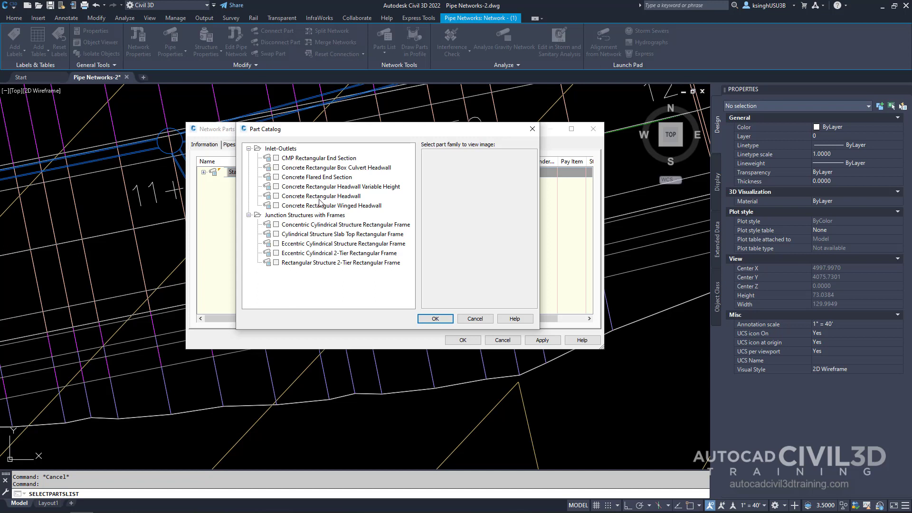
pyautogui.moveTo(350, 201)
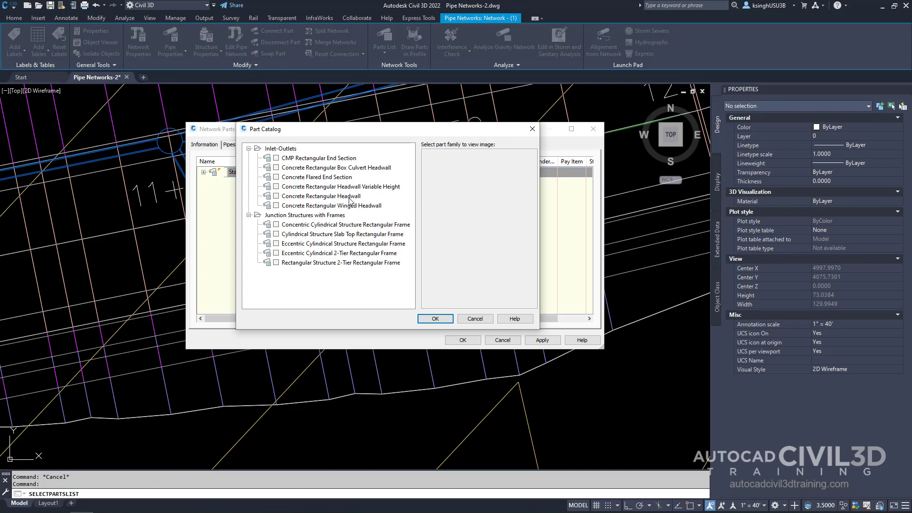
pyautogui.click(320, 196)
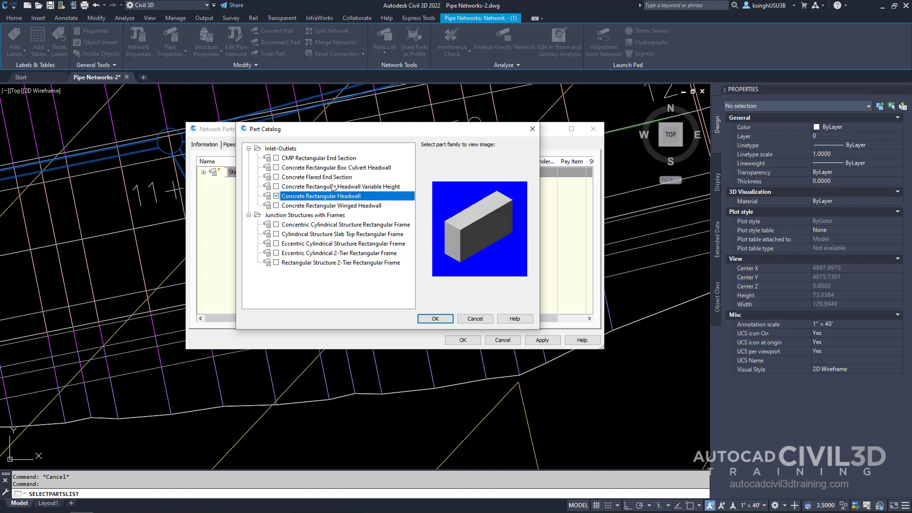
pyautogui.click(434, 320)
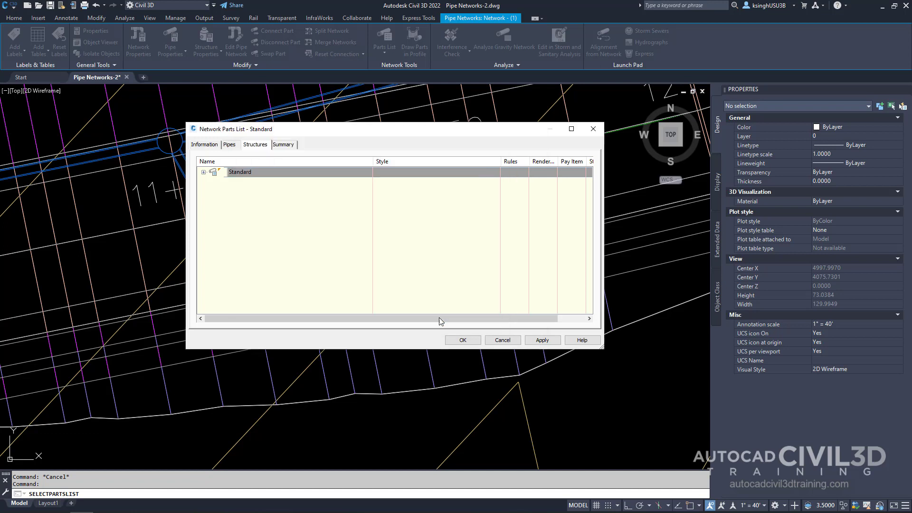
pyautogui.click(239, 172)
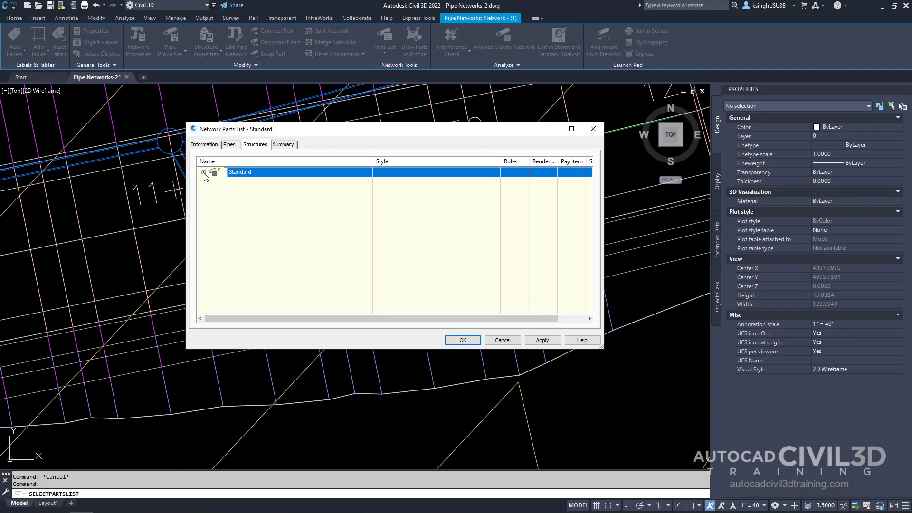
# Step: Expand the Standard structure families and select the new Concrete Rectangular Headwall entry
pyautogui.click(203, 172)
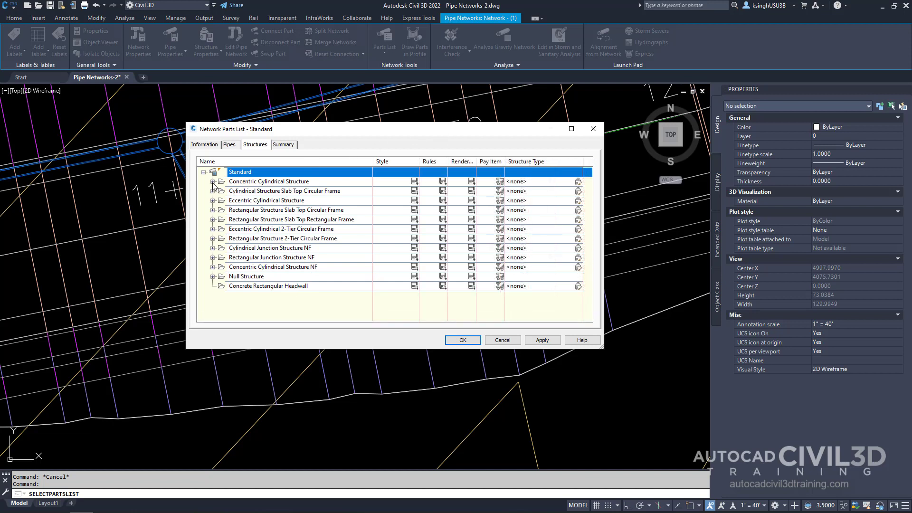
pyautogui.click(214, 180)
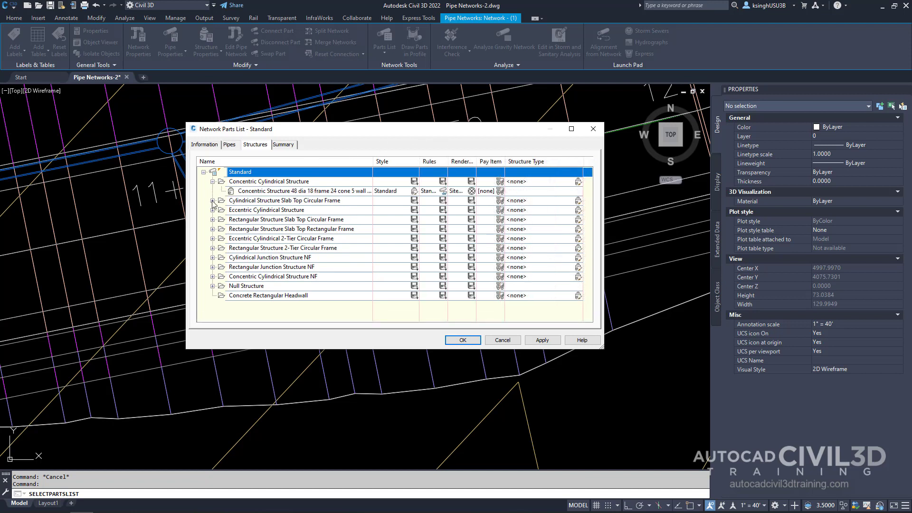
pyautogui.click(213, 200)
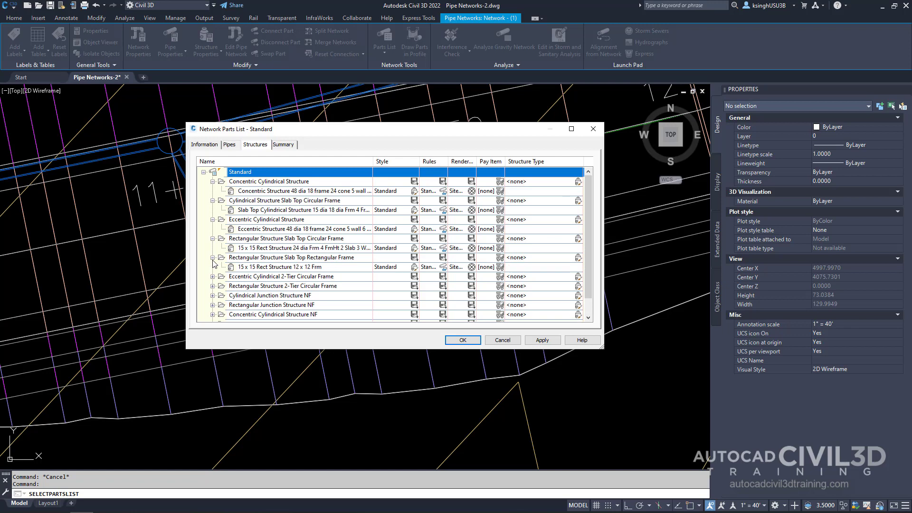
pyautogui.scroll(-3)
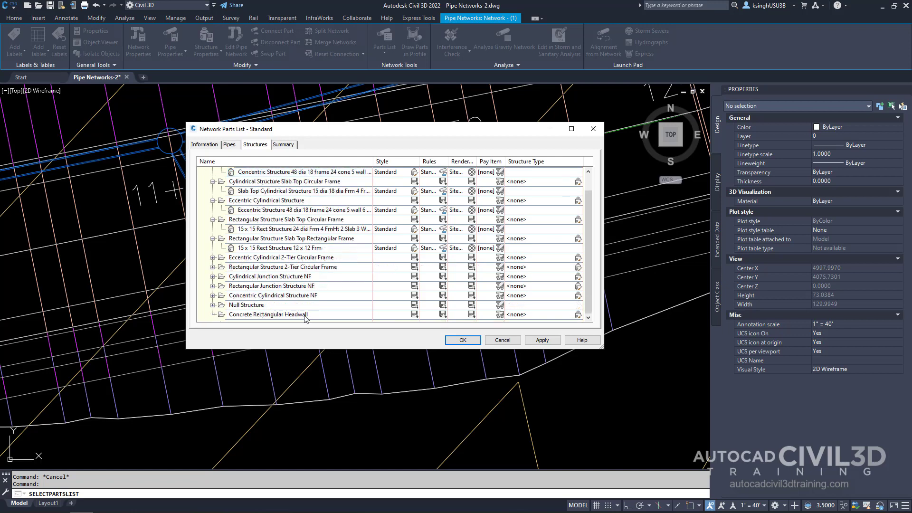
pyautogui.moveTo(301, 320)
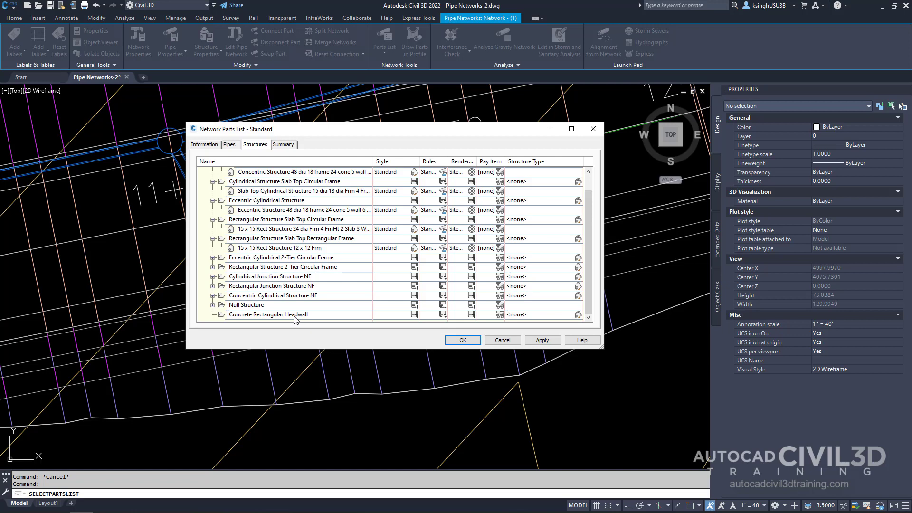
pyautogui.click(268, 315)
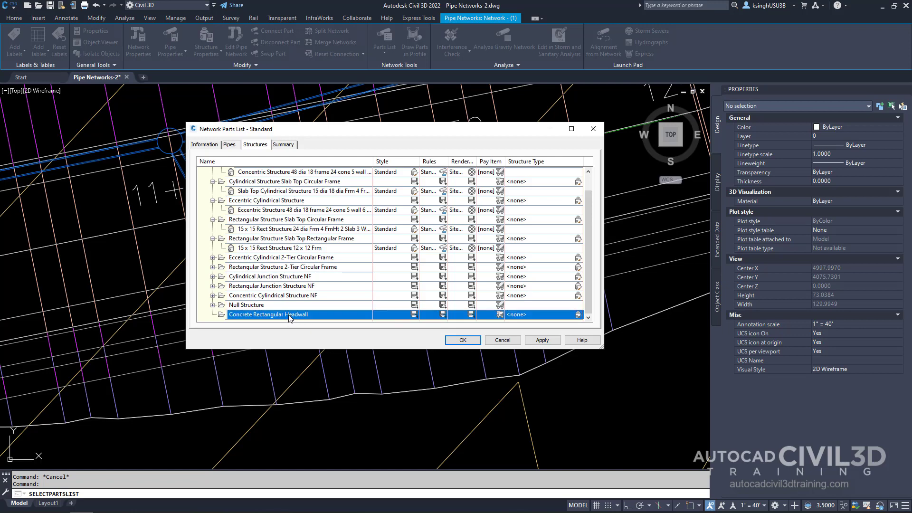
# Step: Add all Headwall Base Width sizes, 38 to 105 inch, to the Concrete Rectangular Headwall family
pyautogui.rightClick(285, 314)
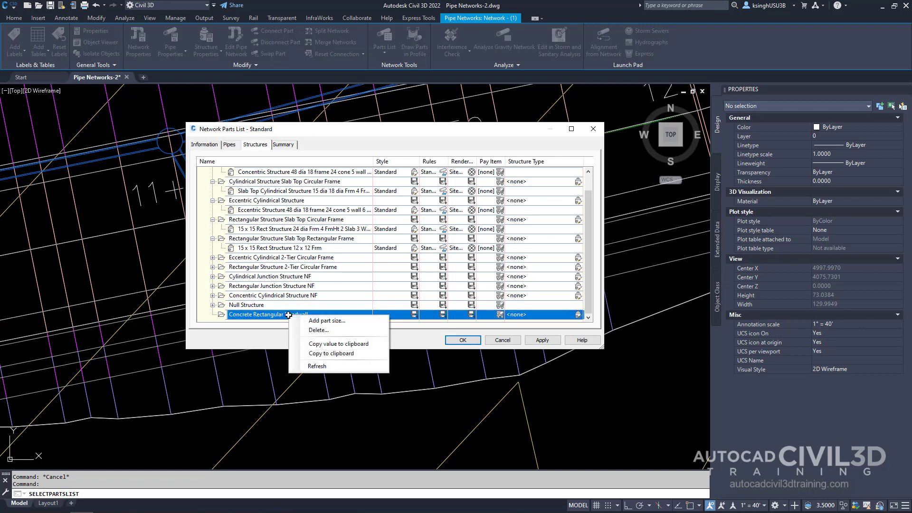
pyautogui.moveTo(326, 320)
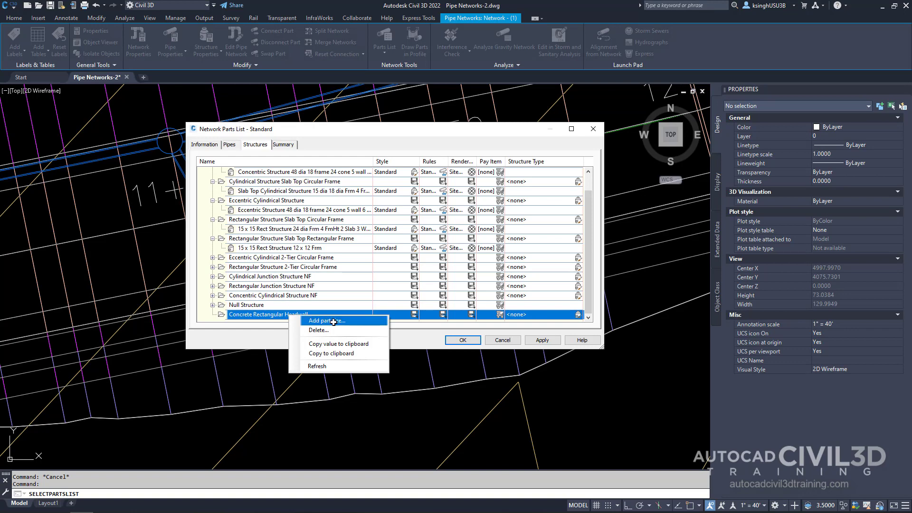
pyautogui.click(325, 320)
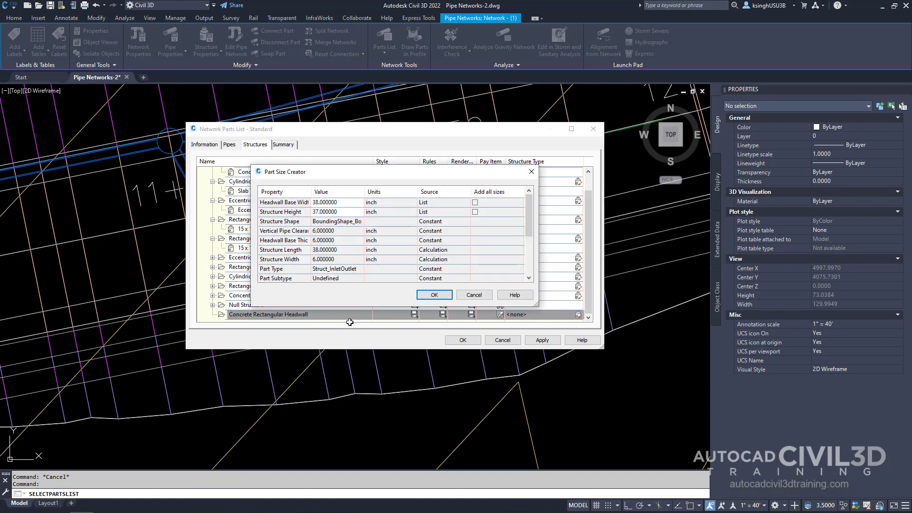
pyautogui.moveTo(317, 177)
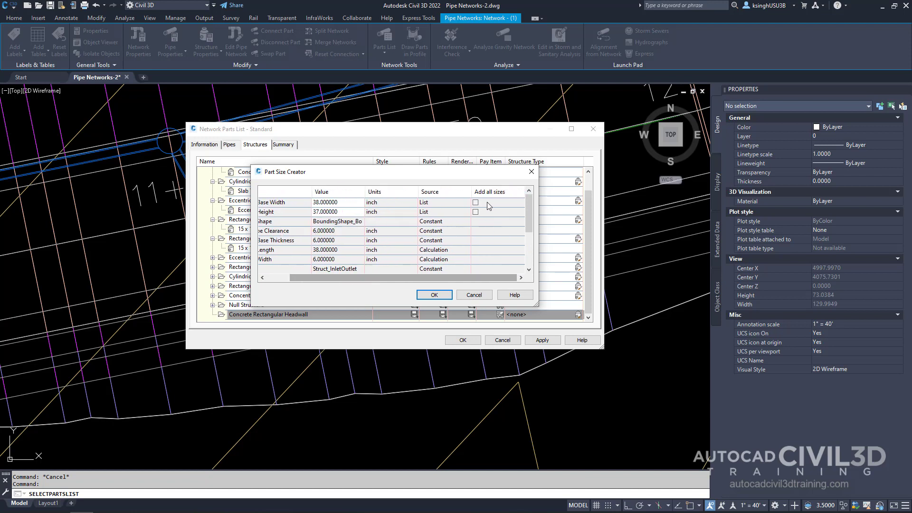
pyautogui.click(475, 201)
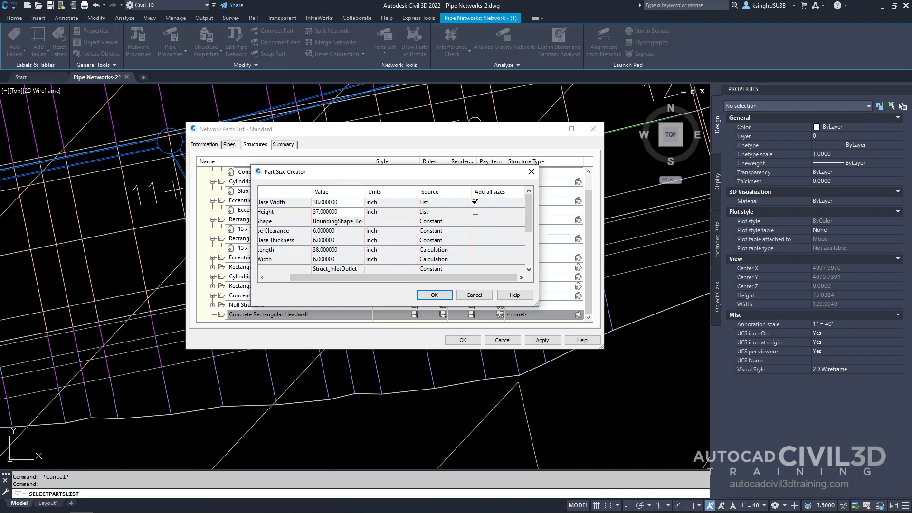
pyautogui.click(270, 201)
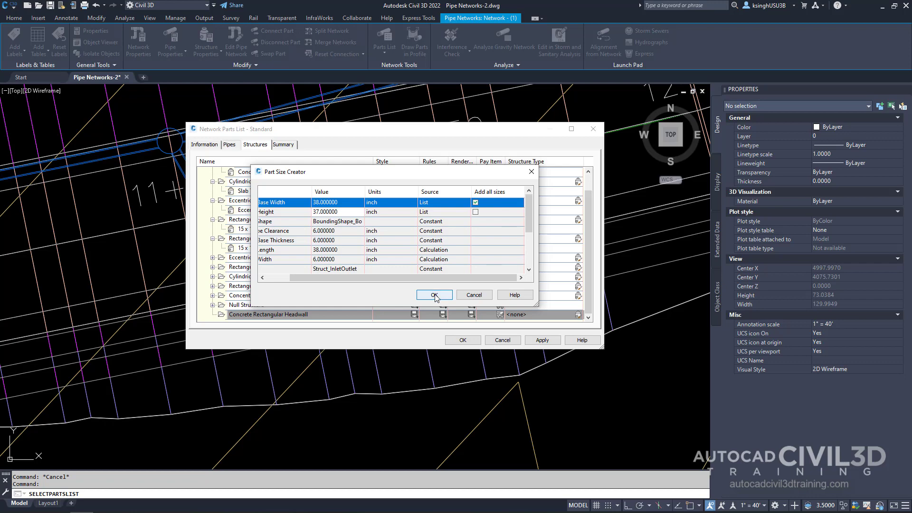
pyautogui.click(433, 295)
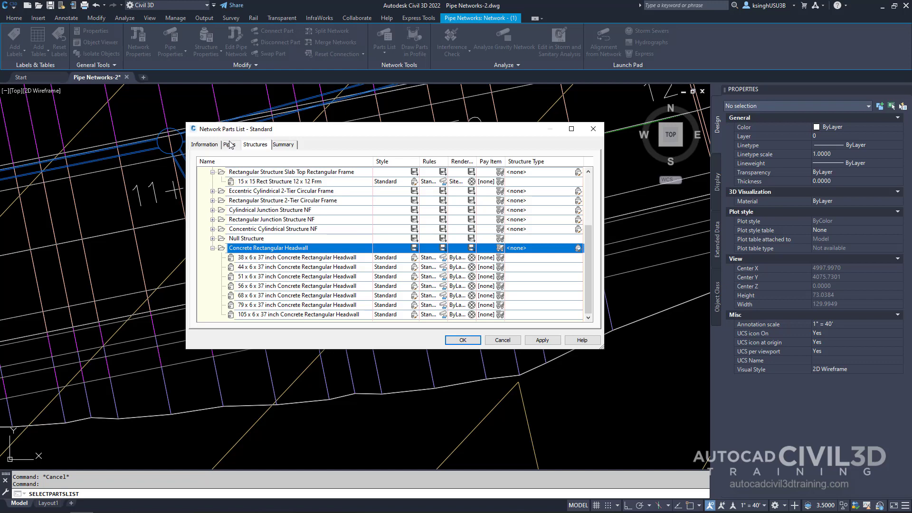
# Step: Add a 24 inch inner diameter size to the Concrete Pipe family under Standard pipes
pyautogui.click(229, 145)
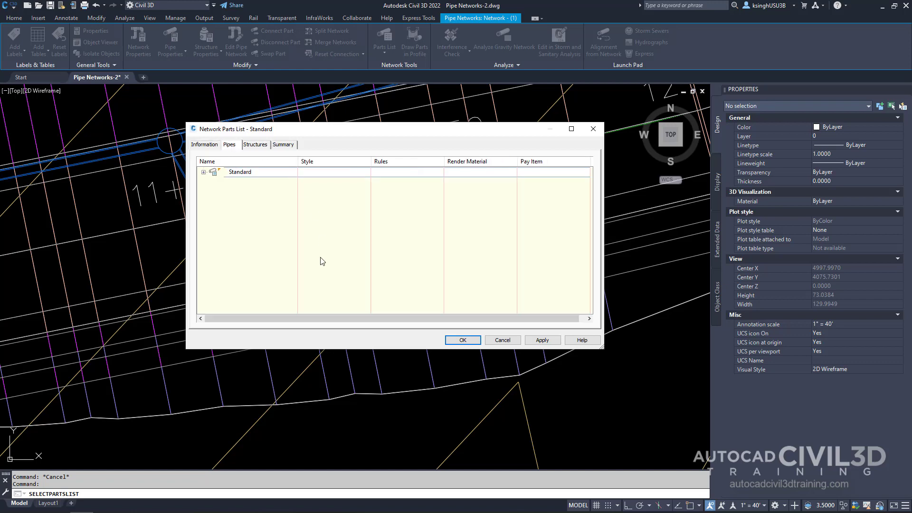
pyautogui.click(203, 171)
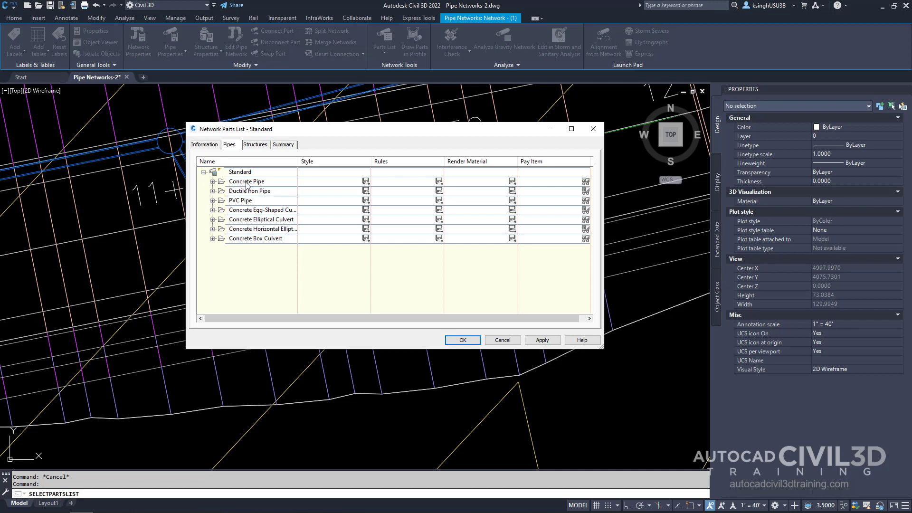
pyautogui.rightClick(245, 181)
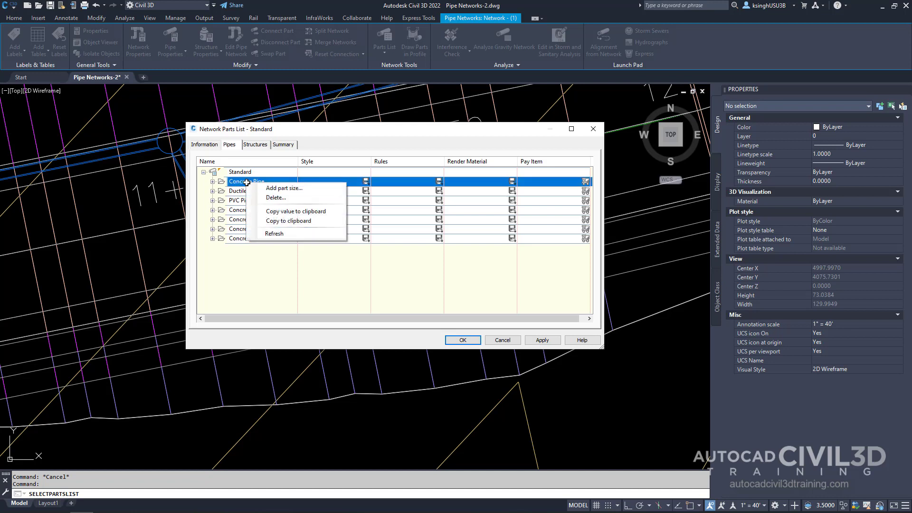
pyautogui.moveTo(283, 188)
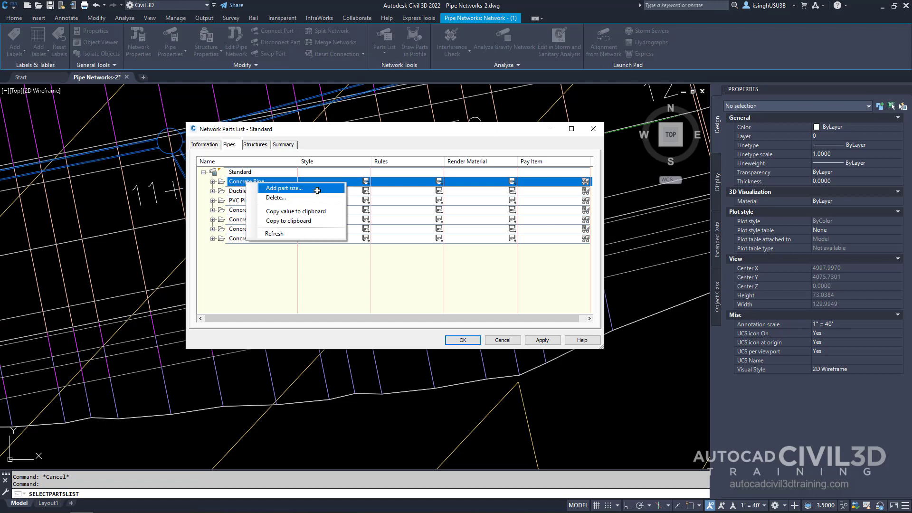
pyautogui.click(283, 188)
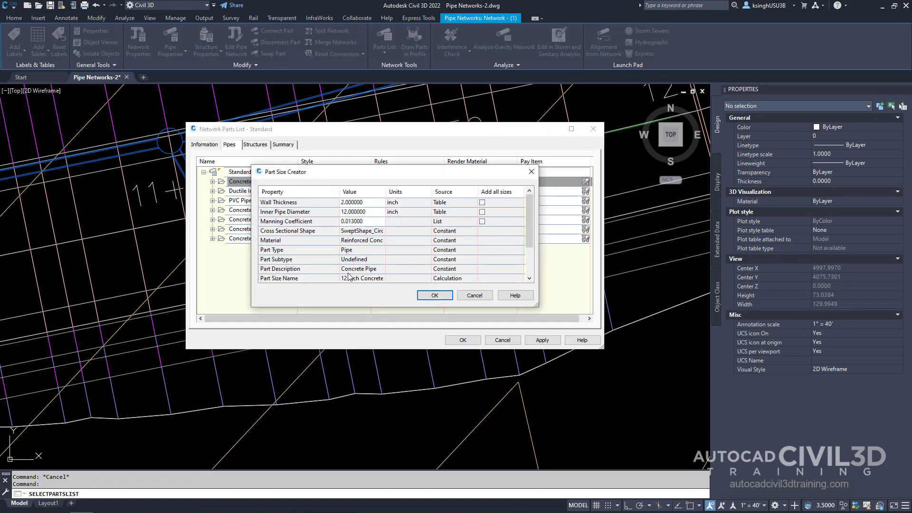
pyautogui.moveTo(293, 218)
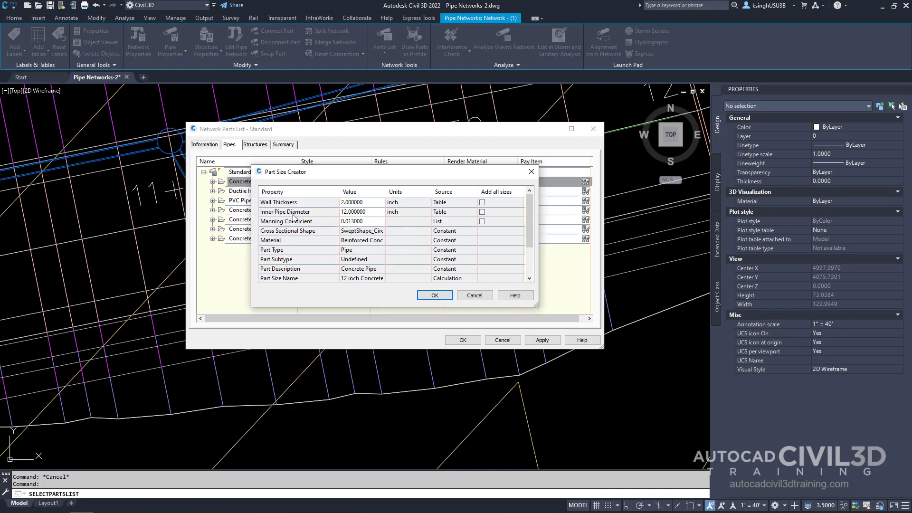
pyautogui.moveTo(298, 212)
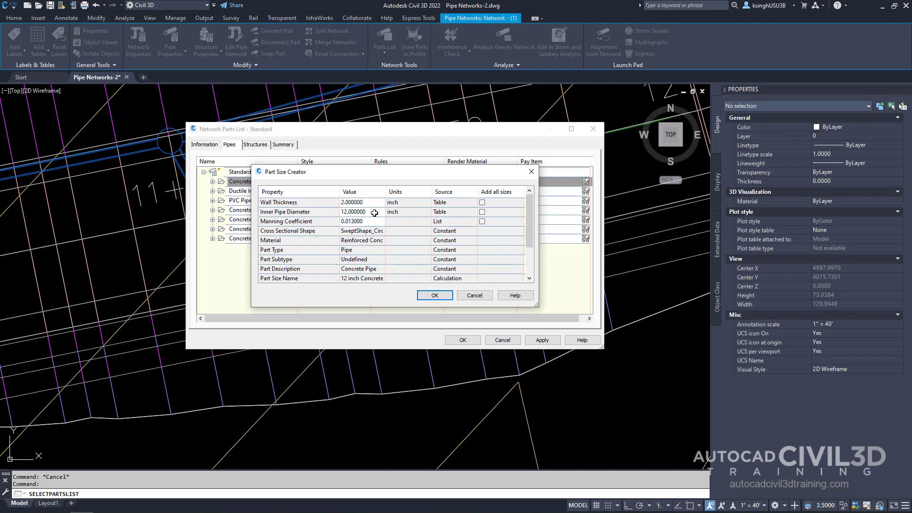
pyautogui.click(382, 211)
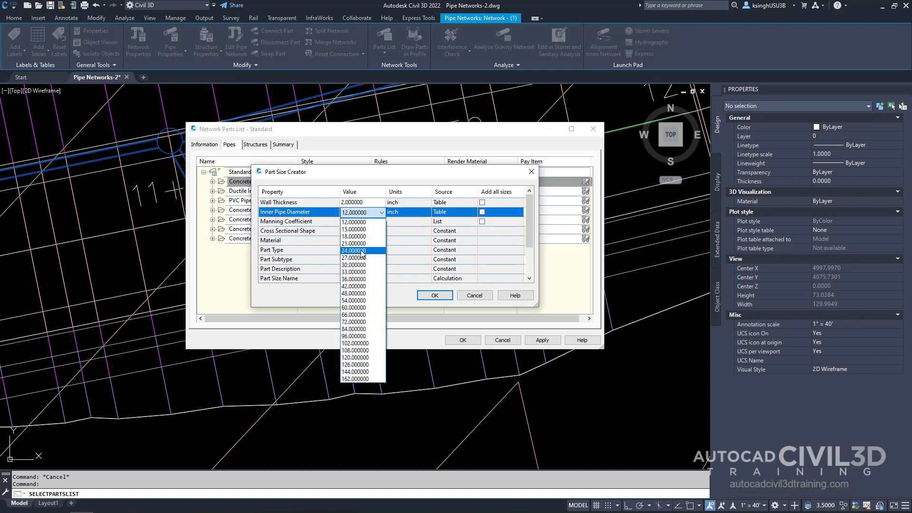
pyautogui.click(354, 250)
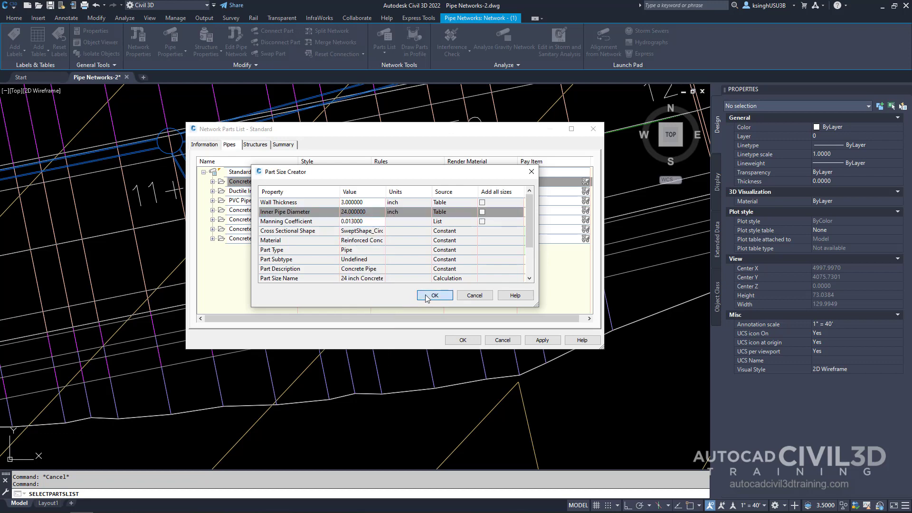
pyautogui.click(434, 295)
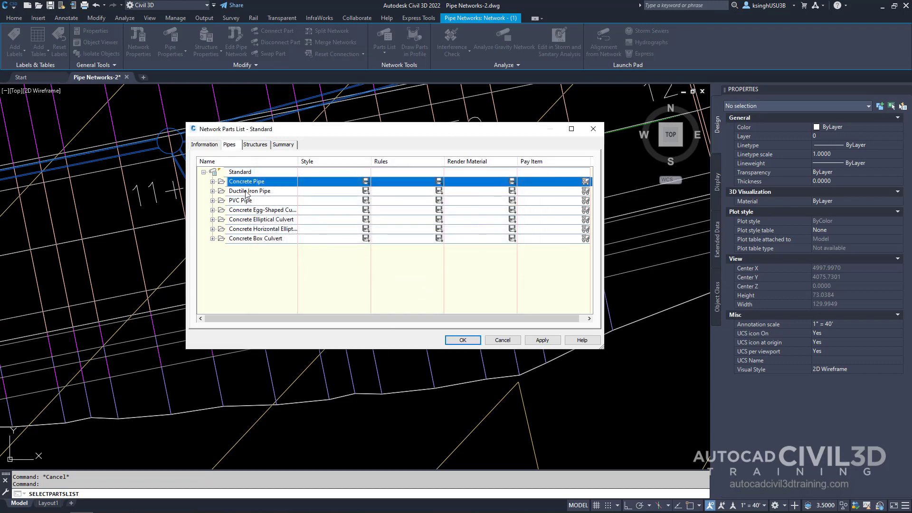
# Step: Save the Standard parts list changes and keep Standard as the network's parts list
pyautogui.click(213, 180)
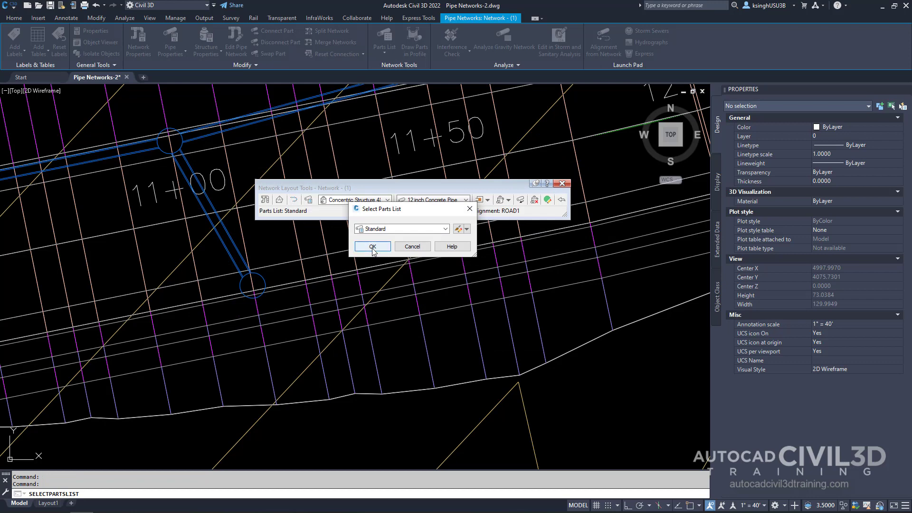
pyautogui.click(372, 246)
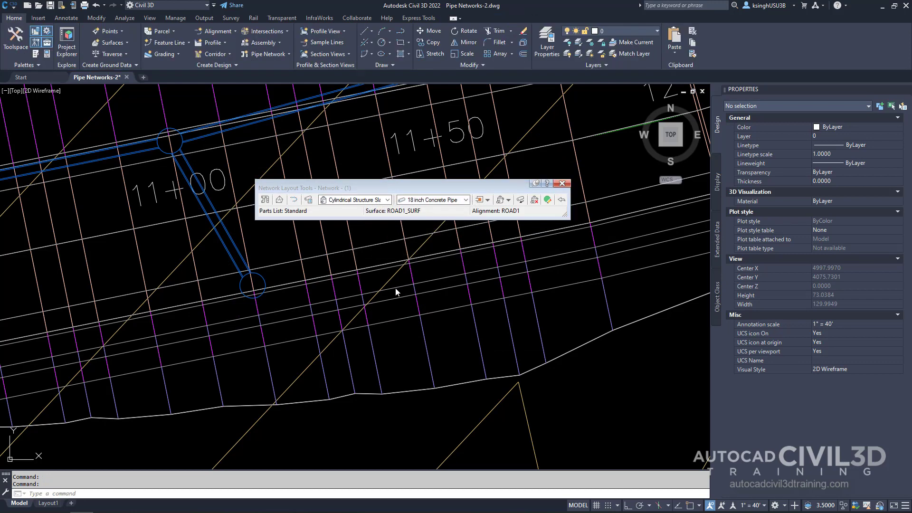